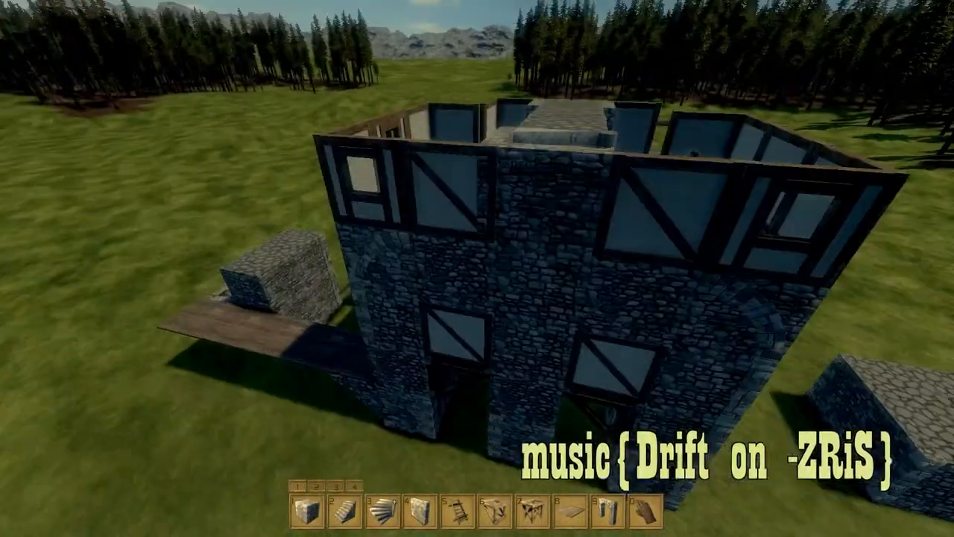
mouse_move(477, 269)
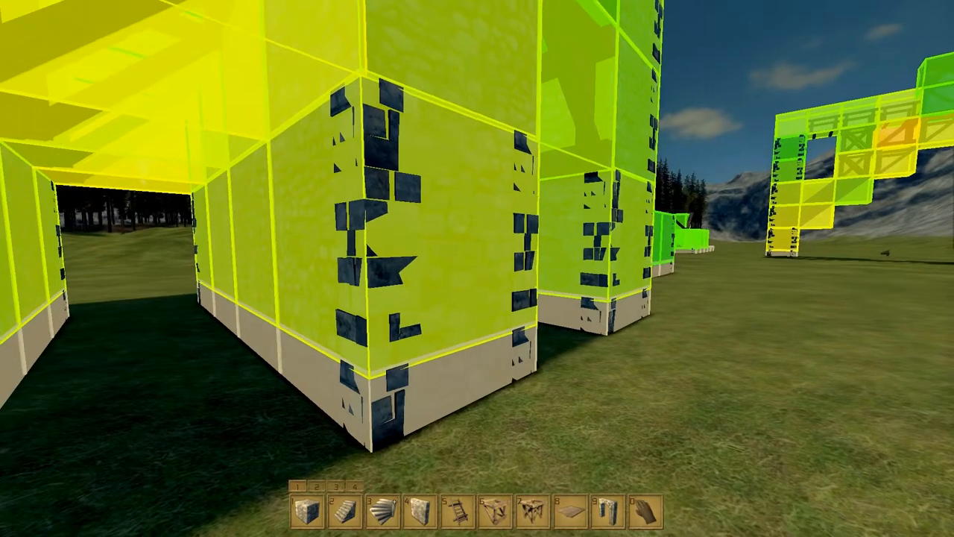
mouse_move(477, 268)
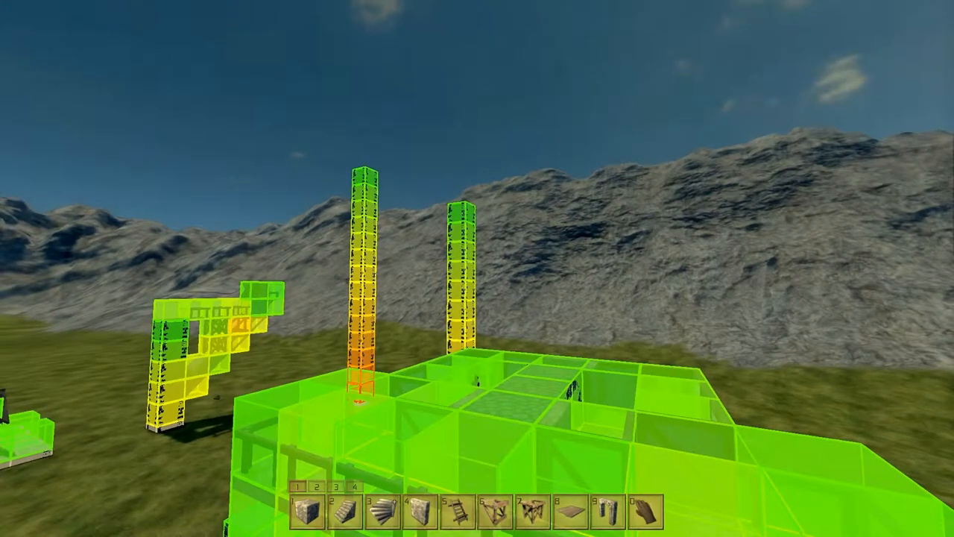
mouse_move(476, 269)
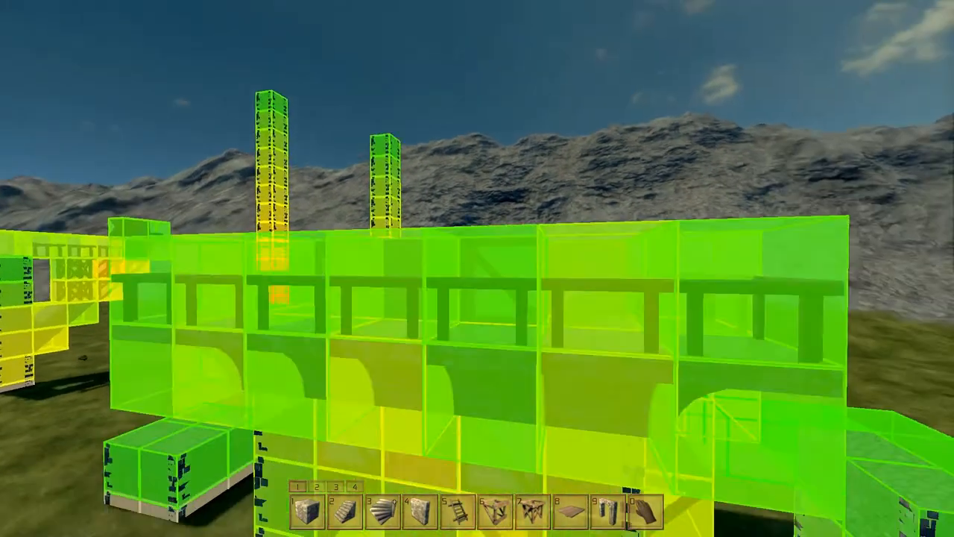
mouse_move(477, 268)
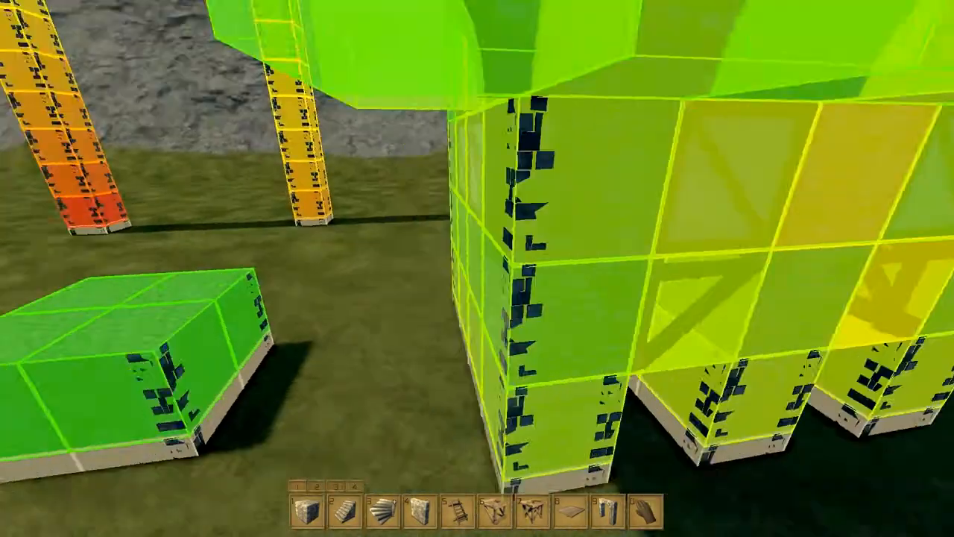
mouse_move(477, 268)
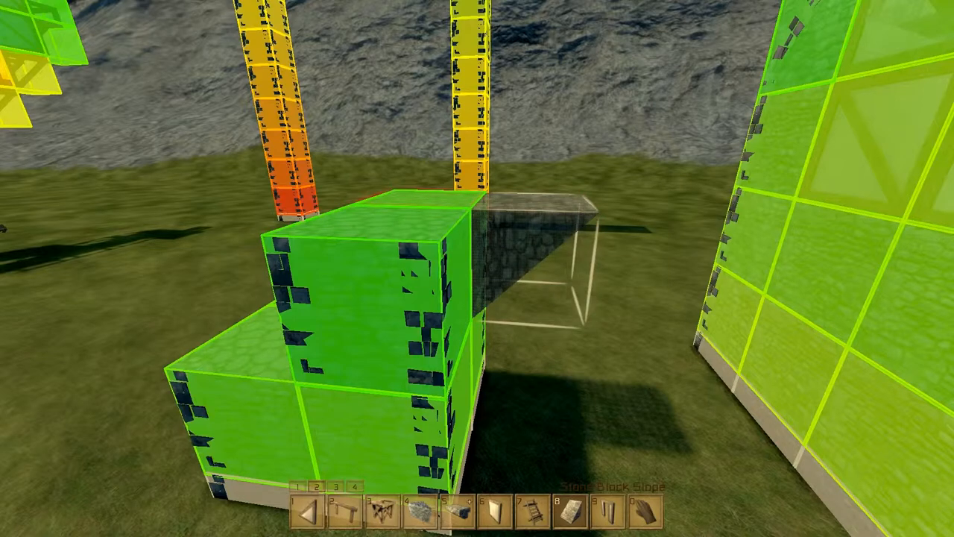
mouse_move(477, 268)
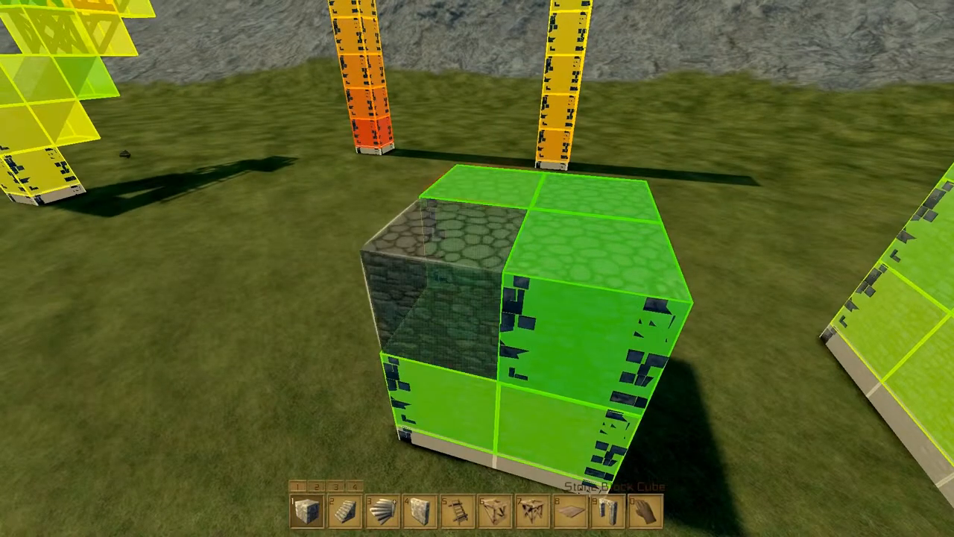
mouse_move(477, 268)
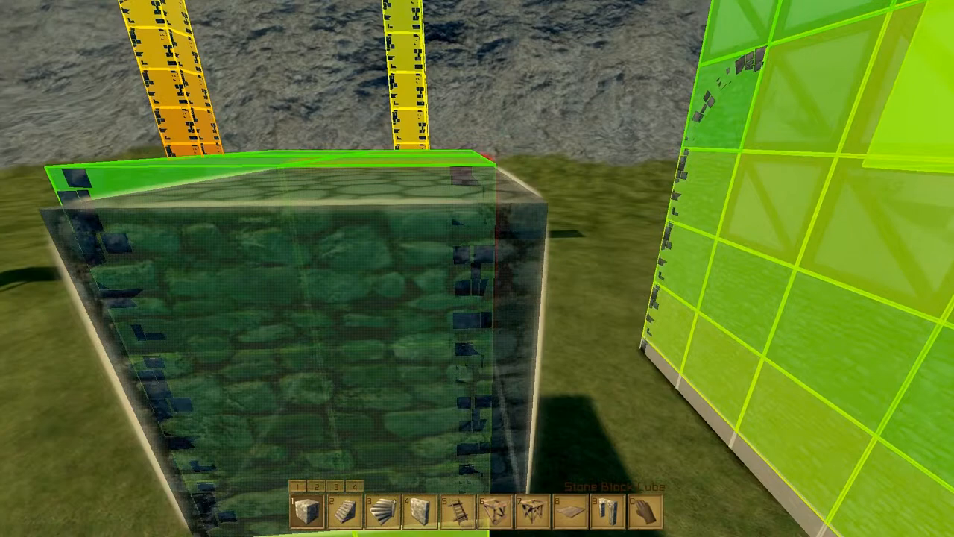
mouse_move(477, 268)
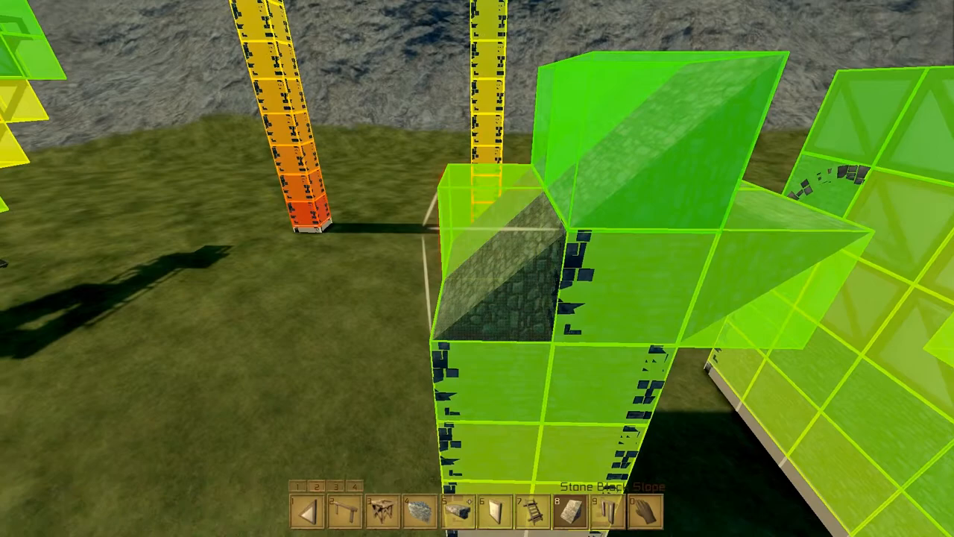
mouse_move(477, 268)
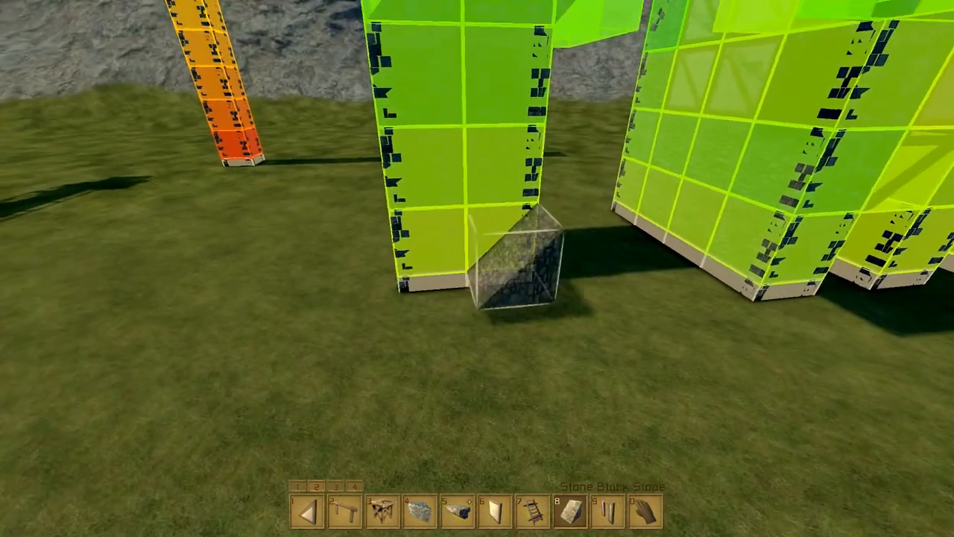
mouse_move(477, 268)
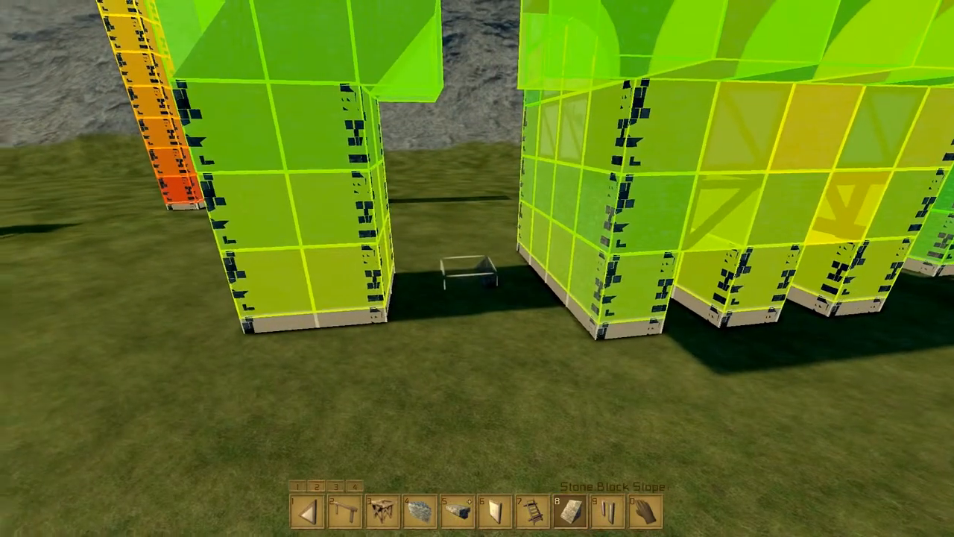
mouse_move(477, 268)
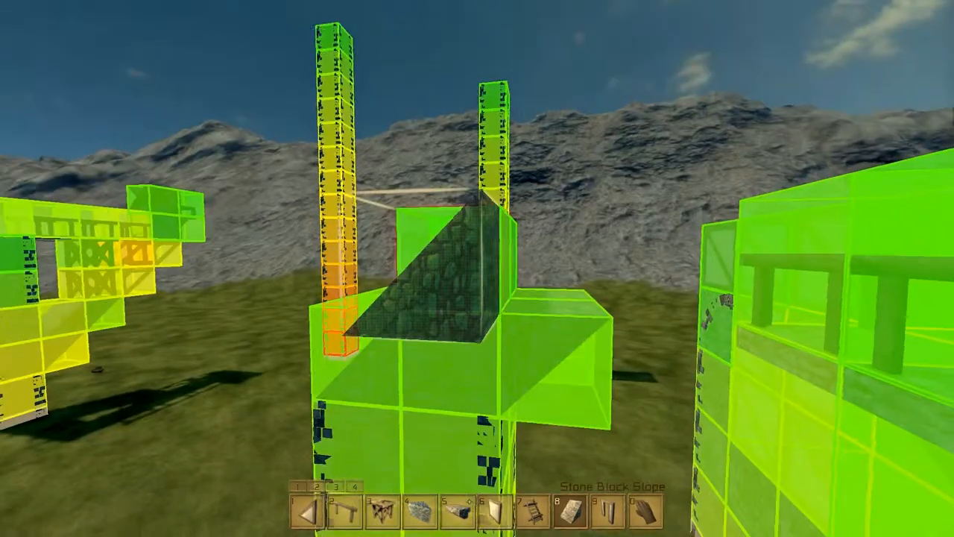
mouse_move(477, 268)
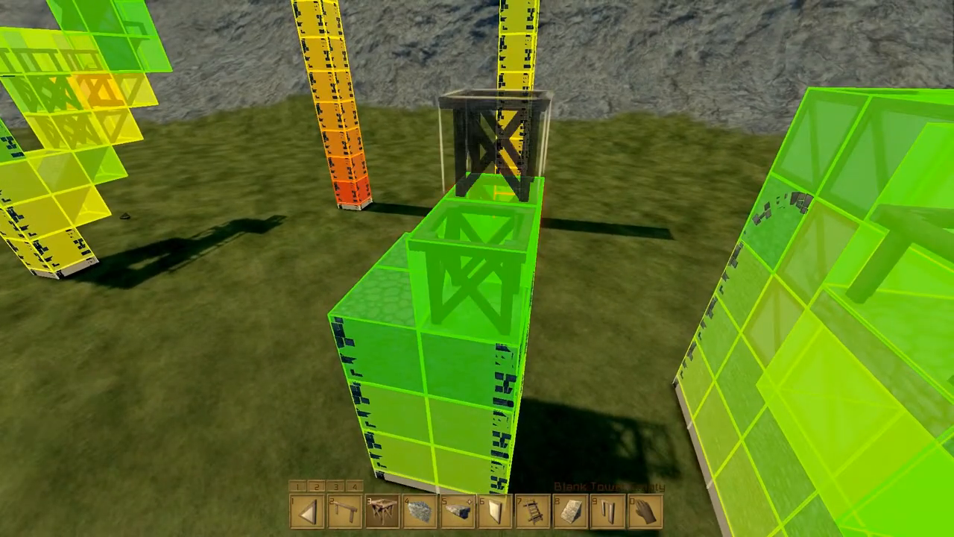
mouse_move(477, 268)
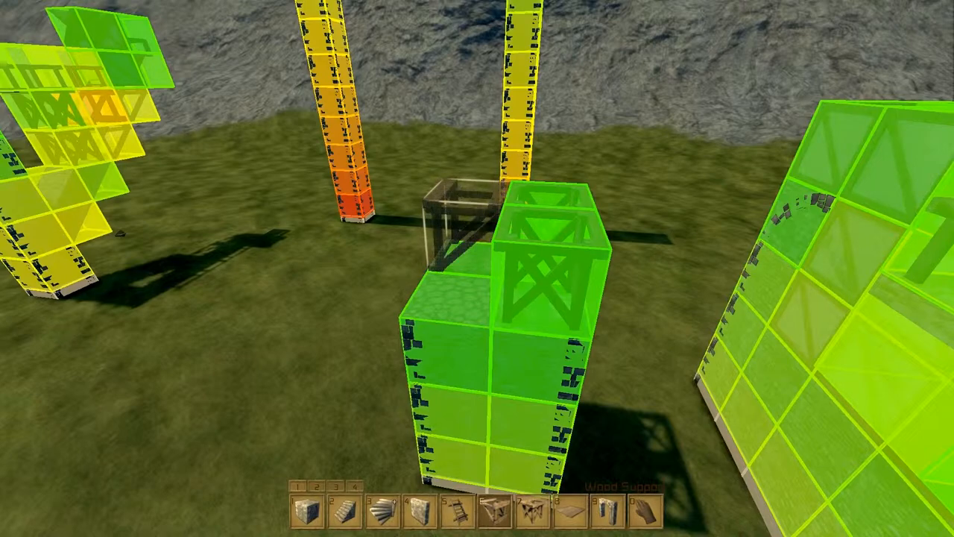
mouse_move(477, 268)
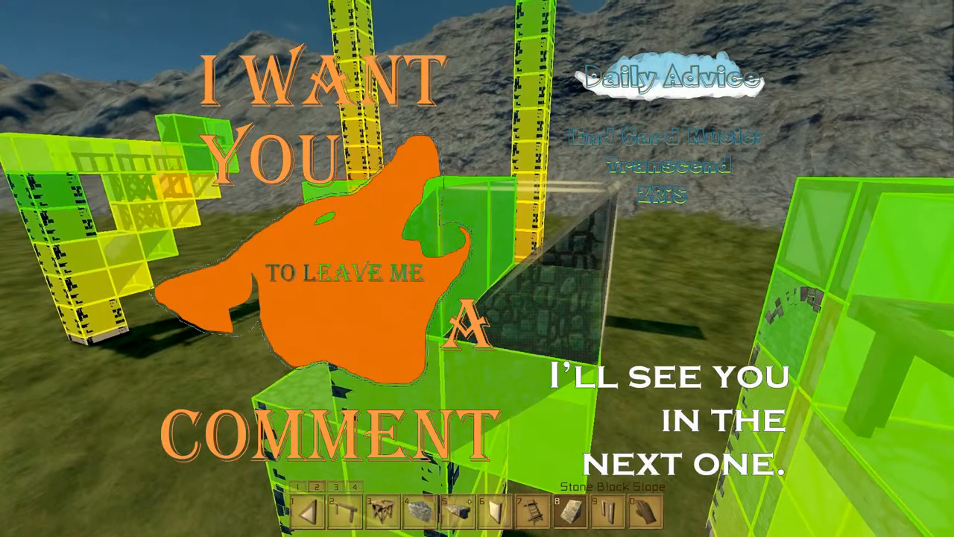
mouse_move(477, 268)
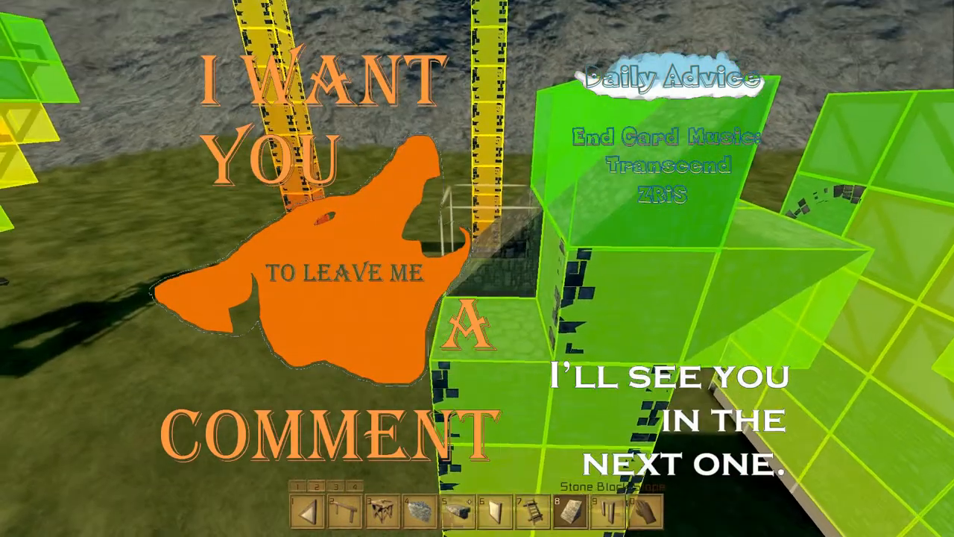